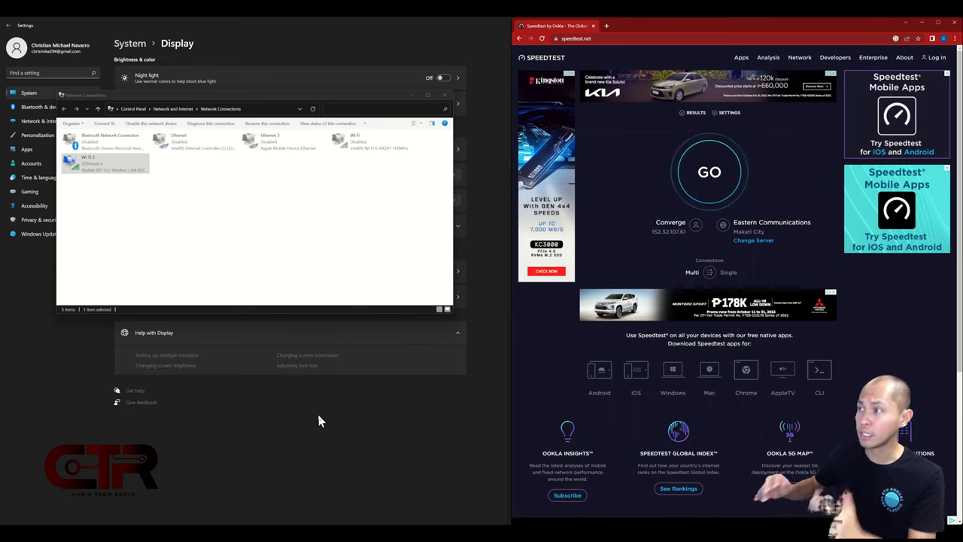
mouse_move(371, 135)
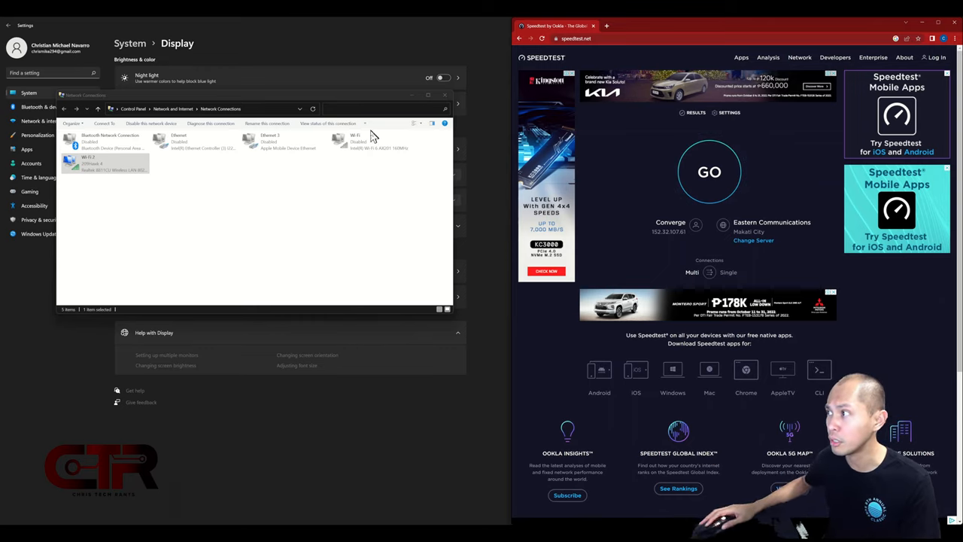
- Open the Wi-Fi 2 Status dialog (72.2 Mbps, IPv4 internet) and place it beside the adapter list
click(372, 142)
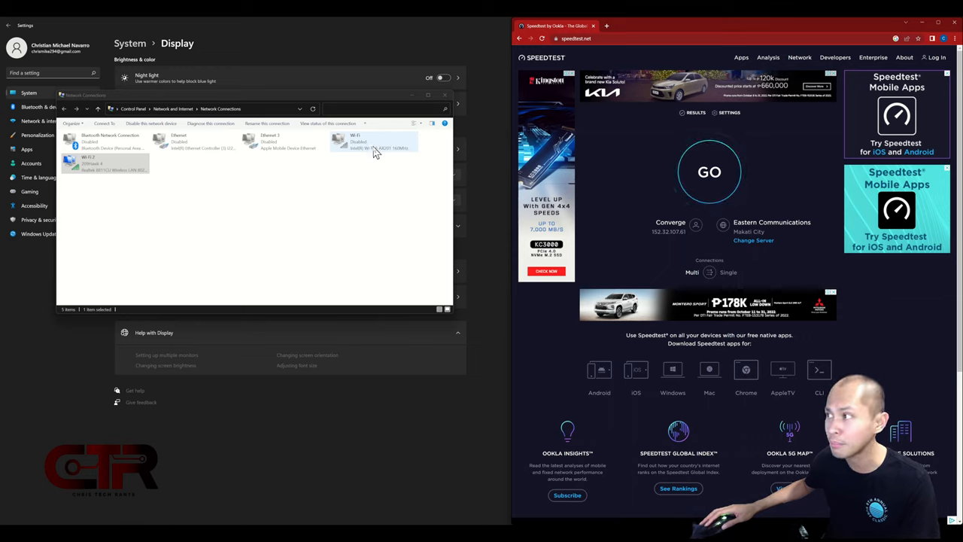
mouse_move(390, 155)
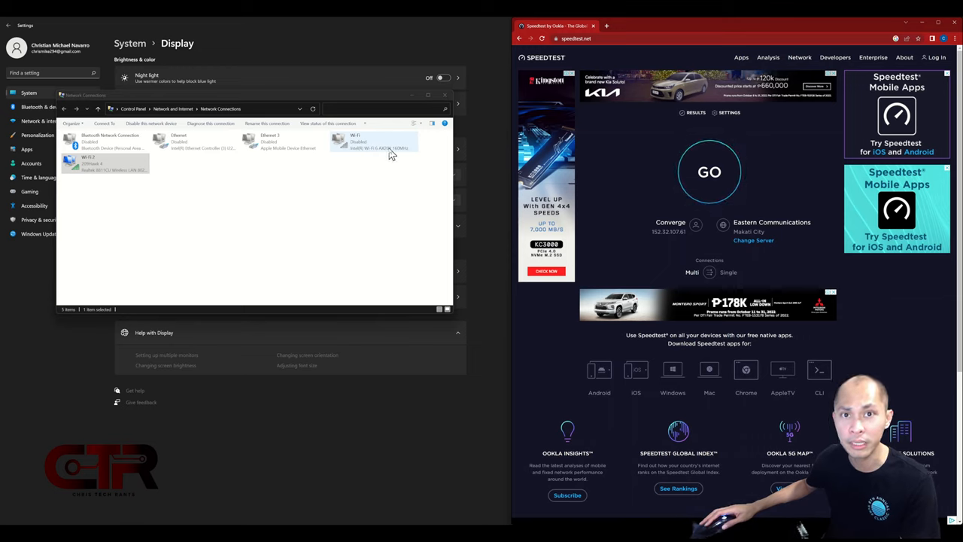
mouse_move(403, 151)
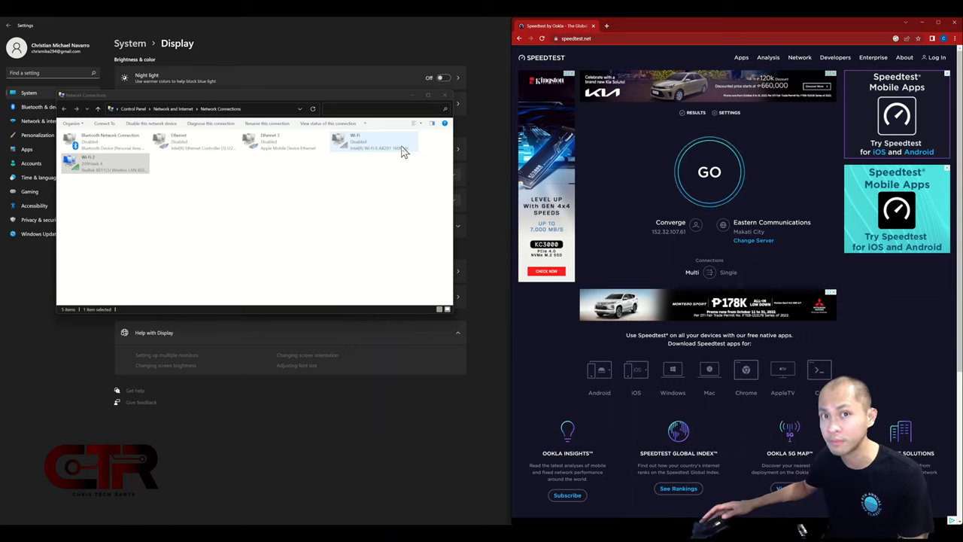
mouse_move(363, 143)
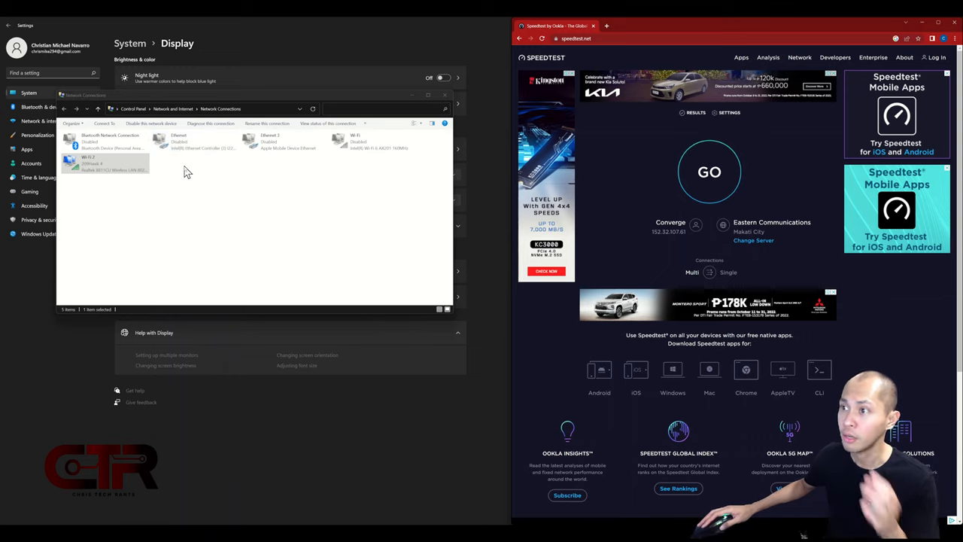
mouse_move(158, 169)
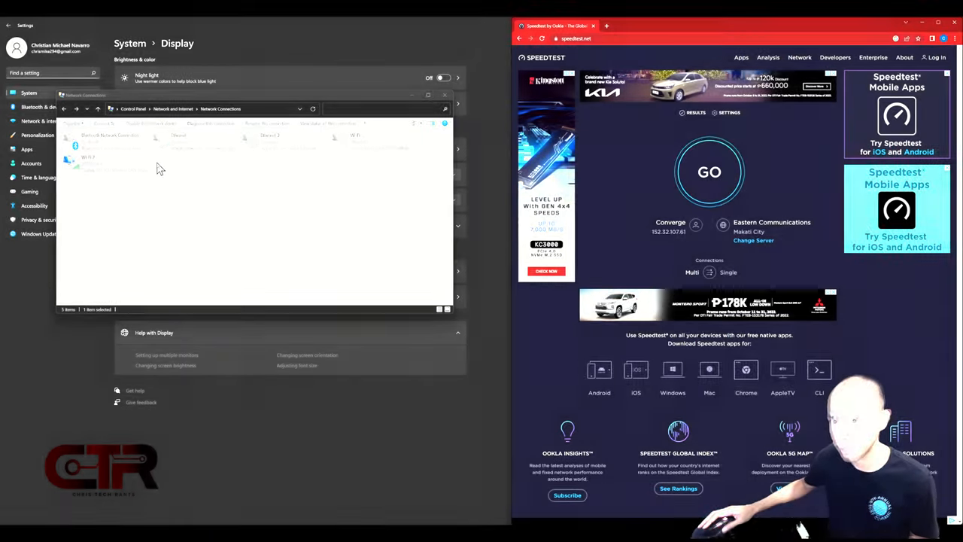
right_click(88, 162)
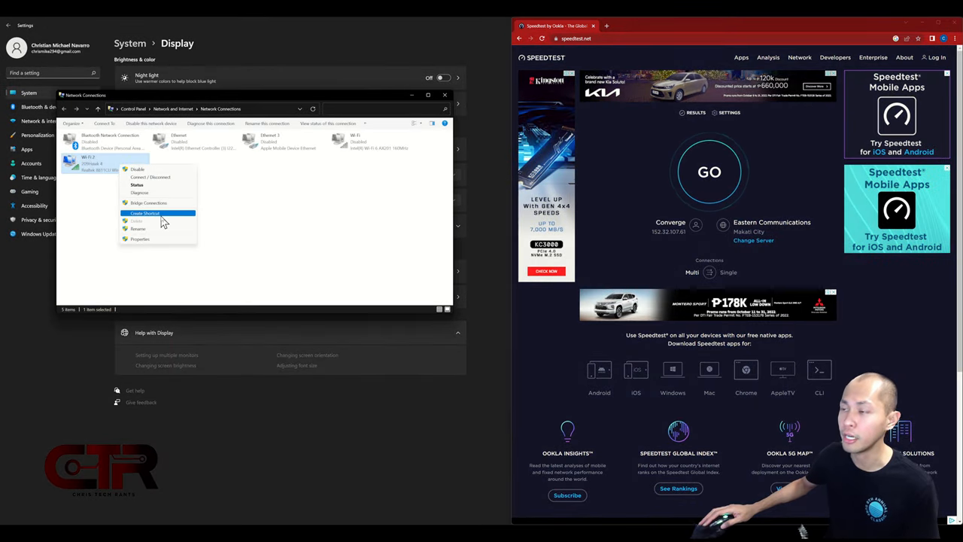
click(137, 185)
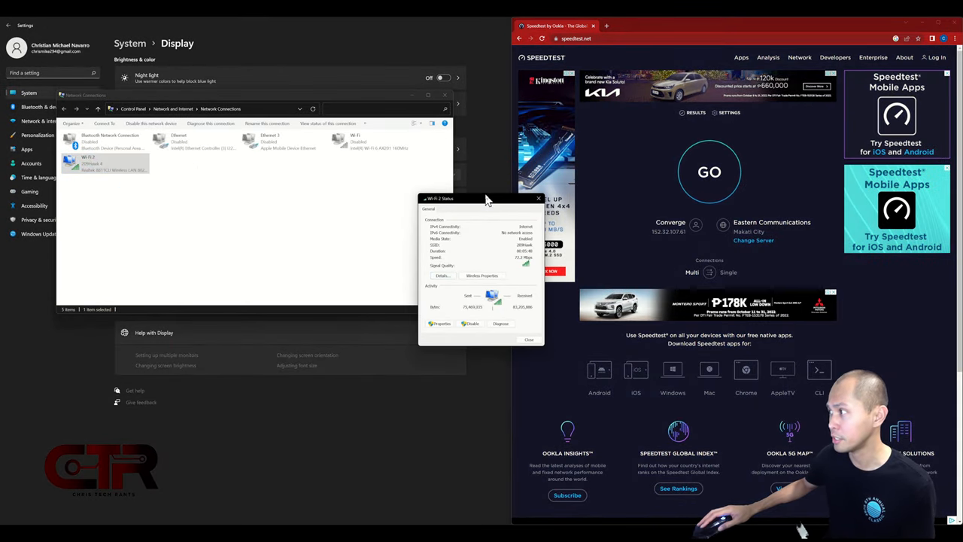
drag(482, 198, 384, 181)
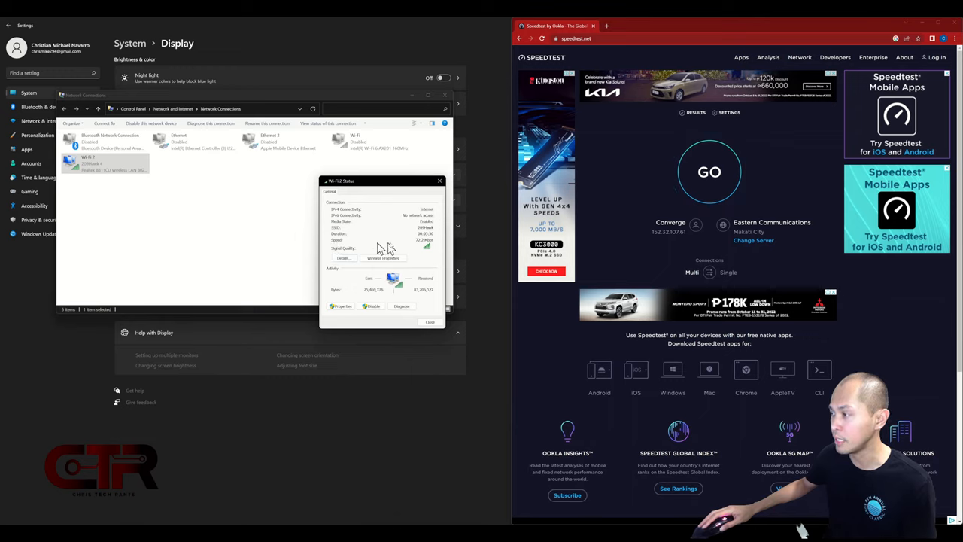
mouse_move(425, 248)
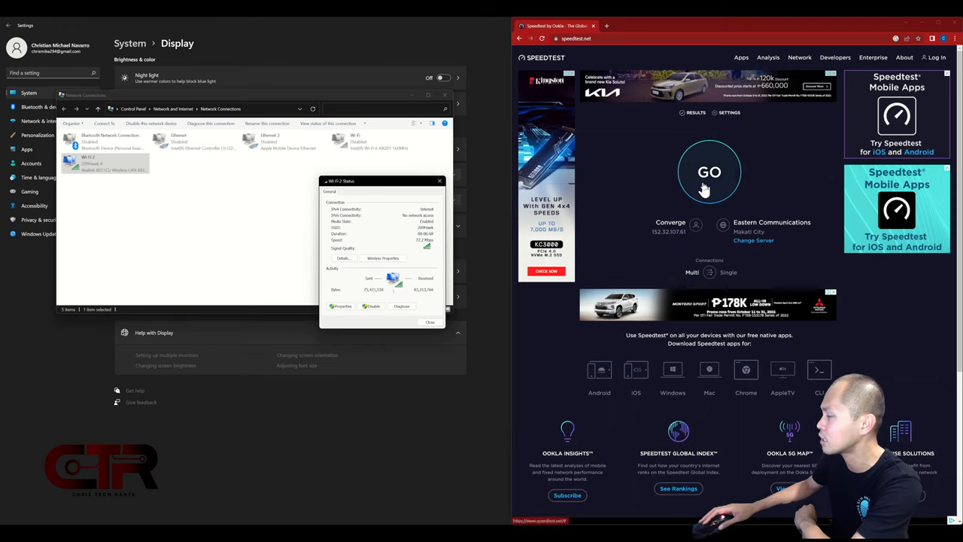
- Test against the Converge ICT Solutions server, getting 50.86 Mbps down and 45.18 Mbps up
click(753, 240)
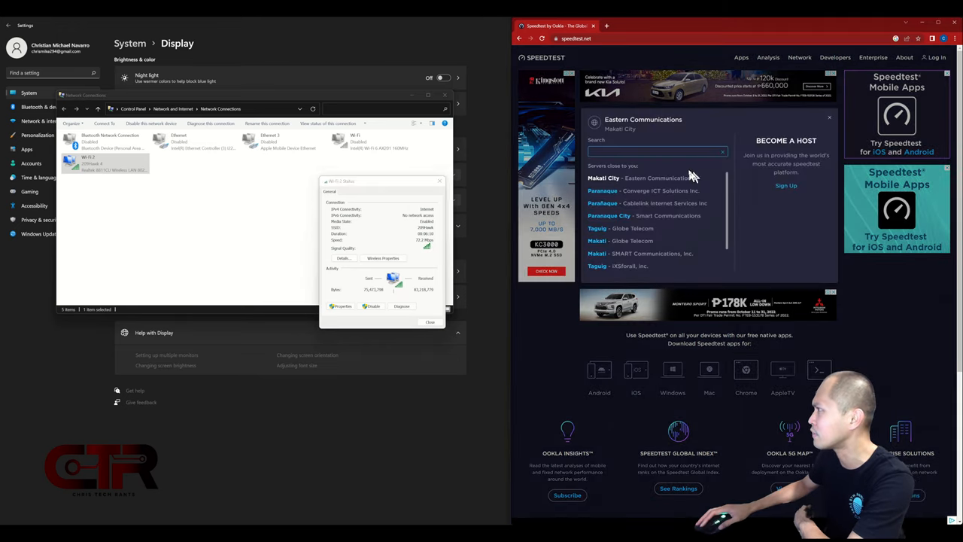
mouse_move(636, 164)
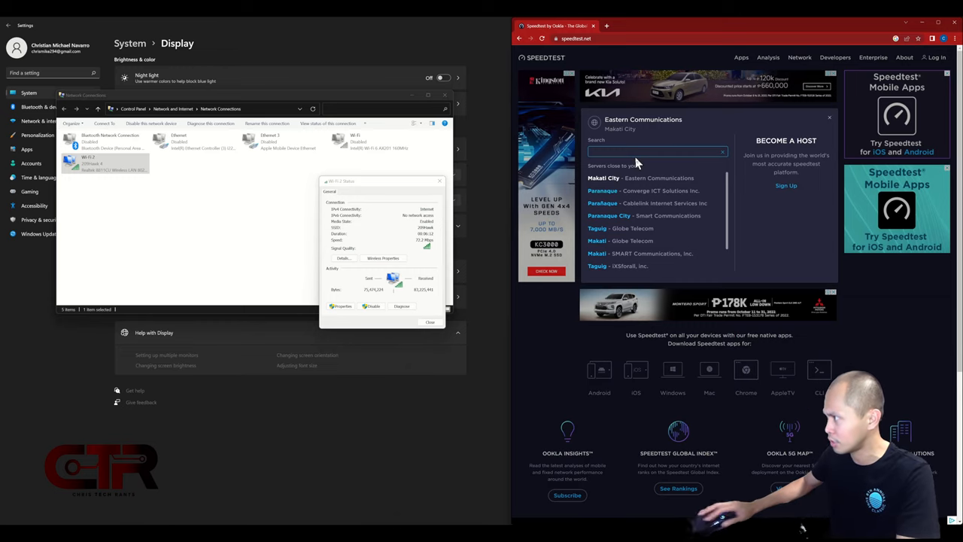
text(conver)
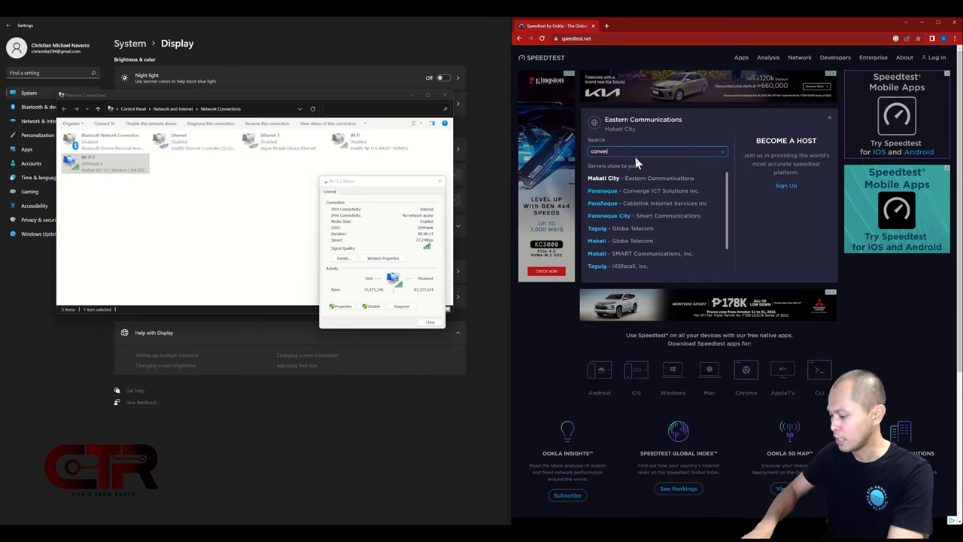
click(661, 190)
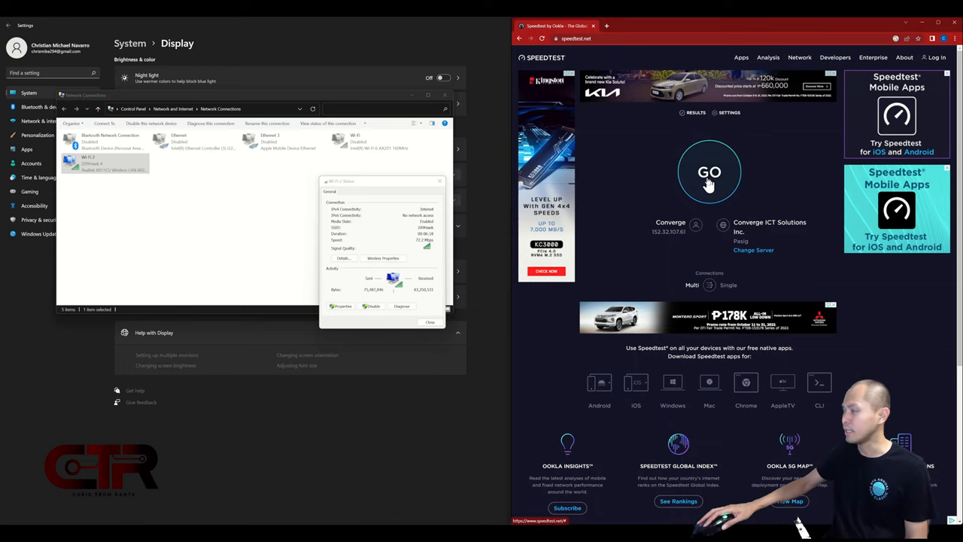
click(708, 173)
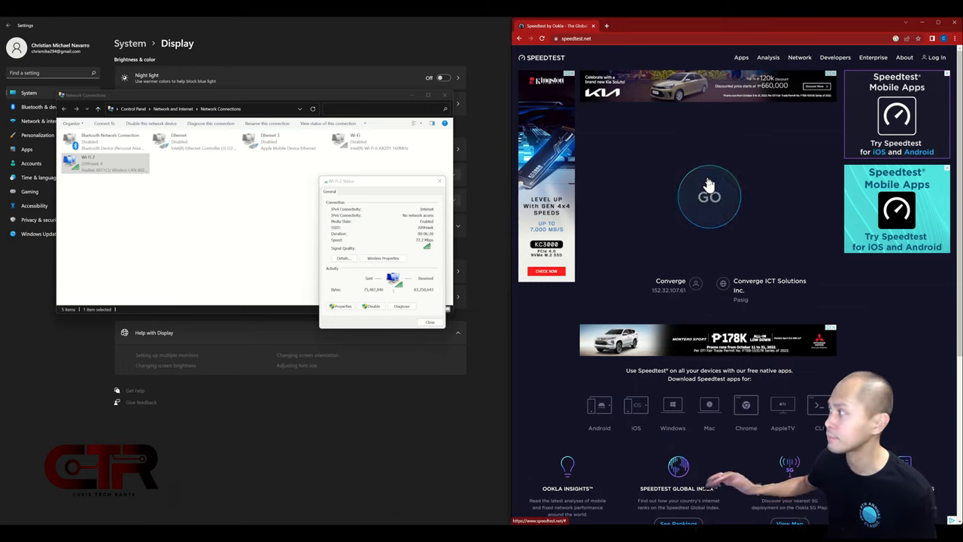
click(709, 197)
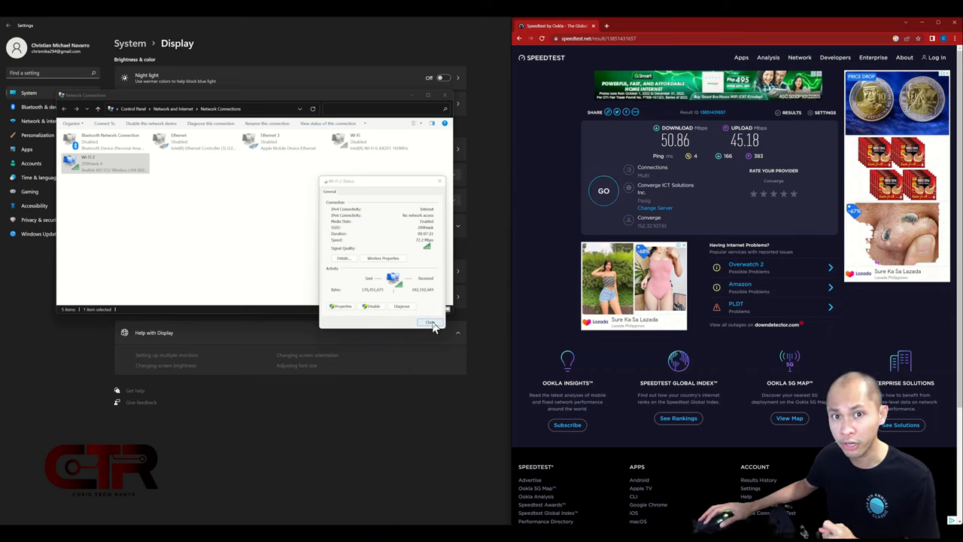
- Close Wi-Fi 2 Status and open the built-in Wi-Fi adapter's Status window
click(430, 321)
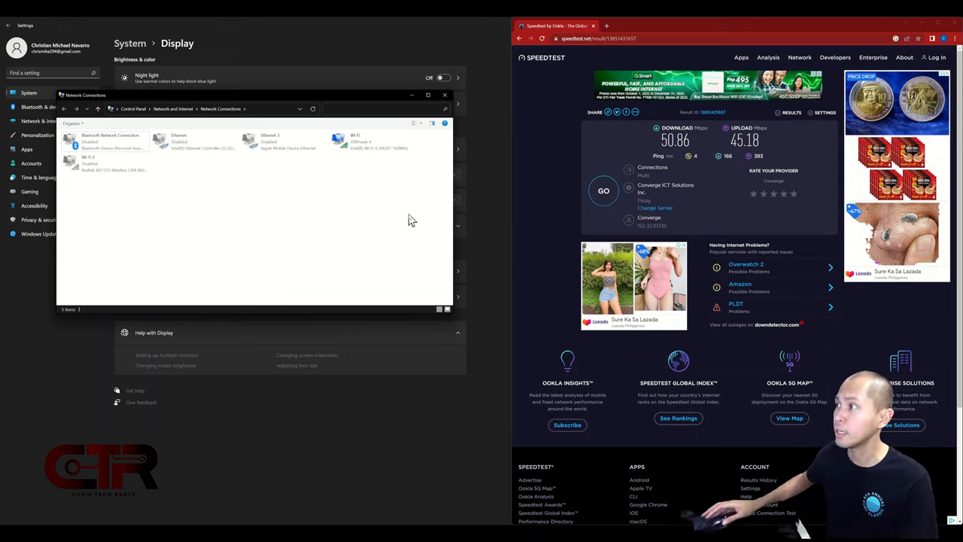
right_click(369, 142)
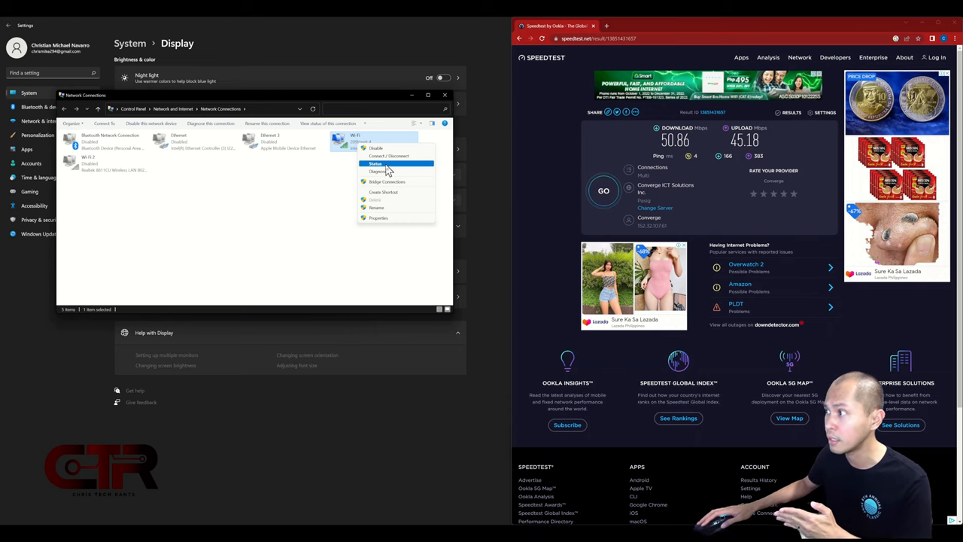
click(376, 163)
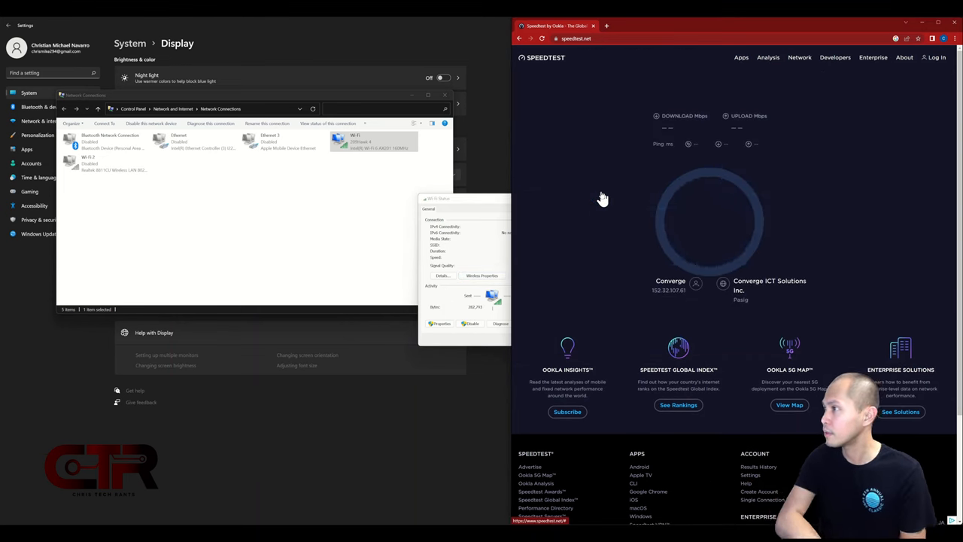
- Run a speedtest.net test on built-in Wi-Fi: 69.78 Mbps down, 69.35 Mbps up
click(602, 194)
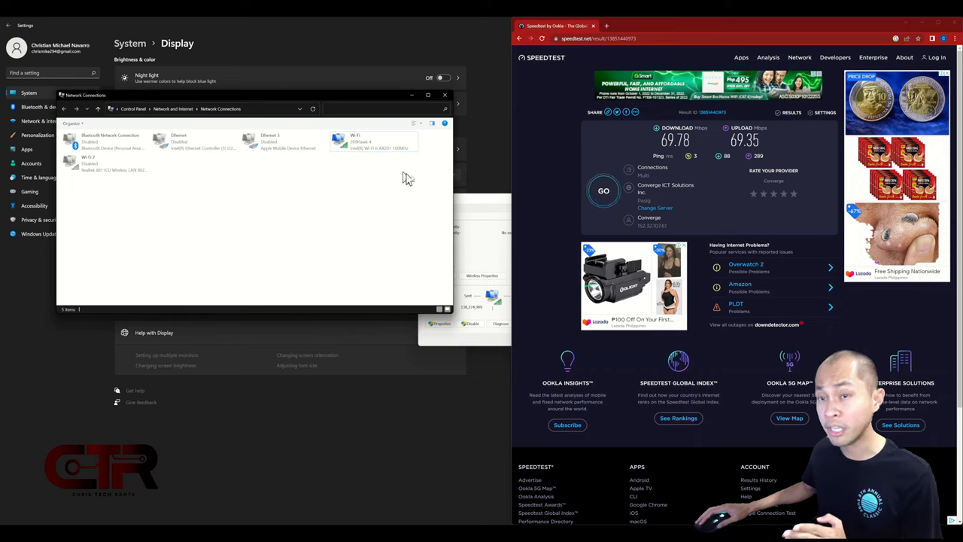
mouse_move(261, 194)
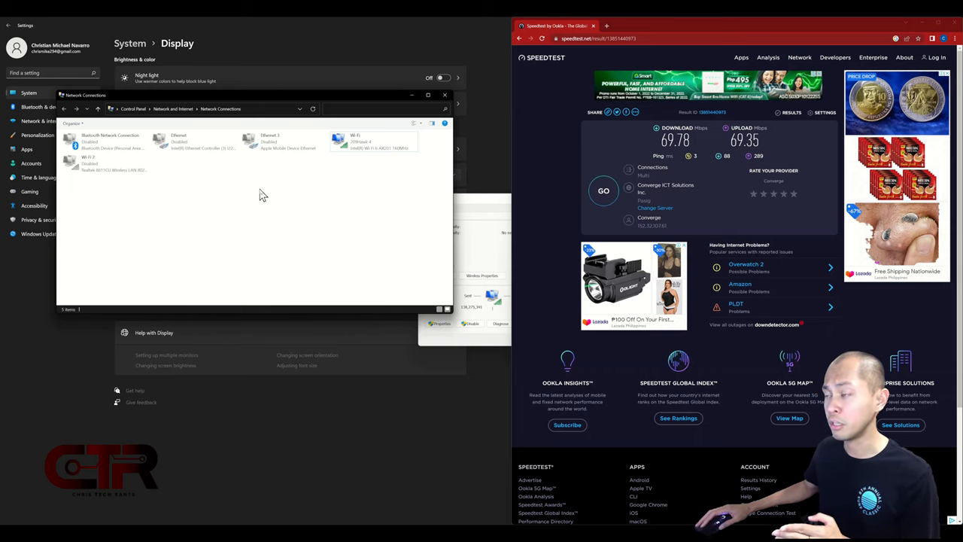
mouse_move(278, 178)
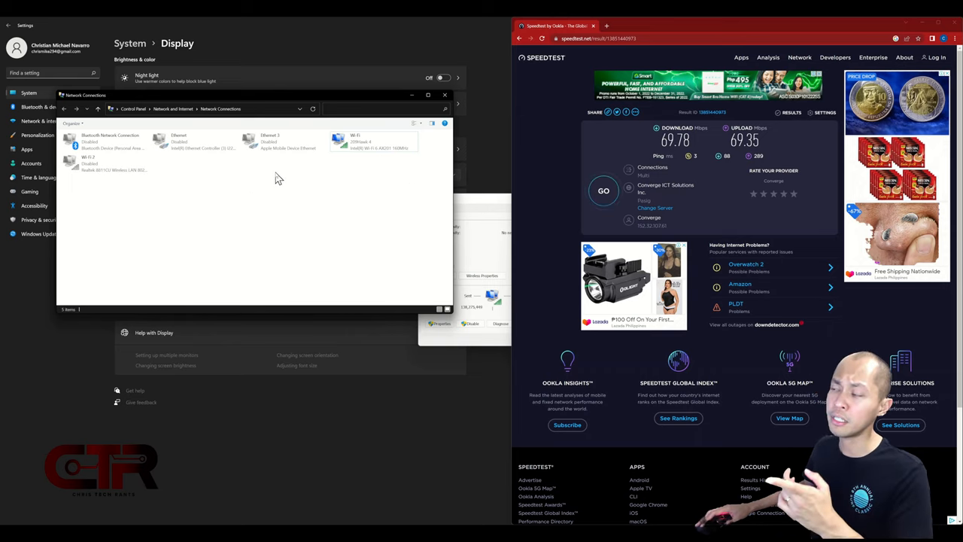
mouse_move(278, 187)
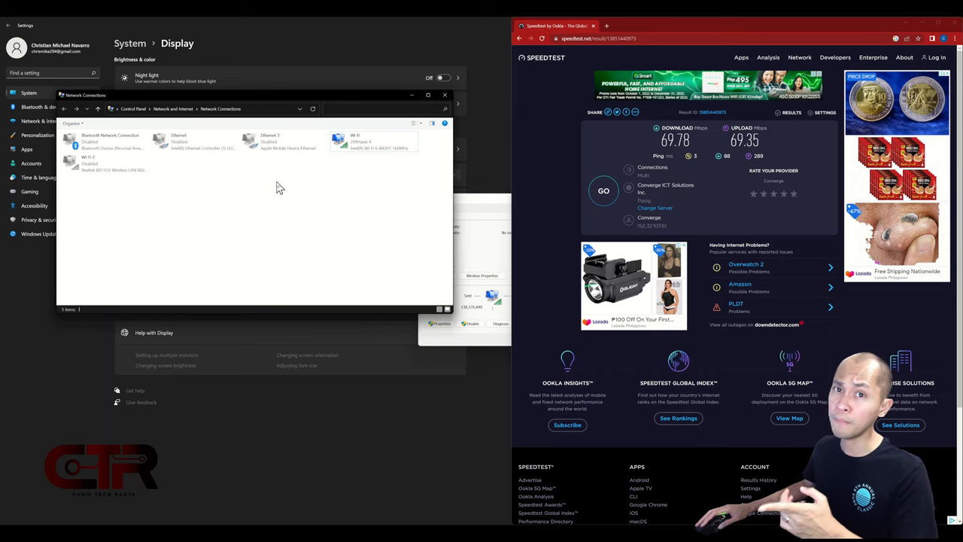
mouse_move(269, 188)
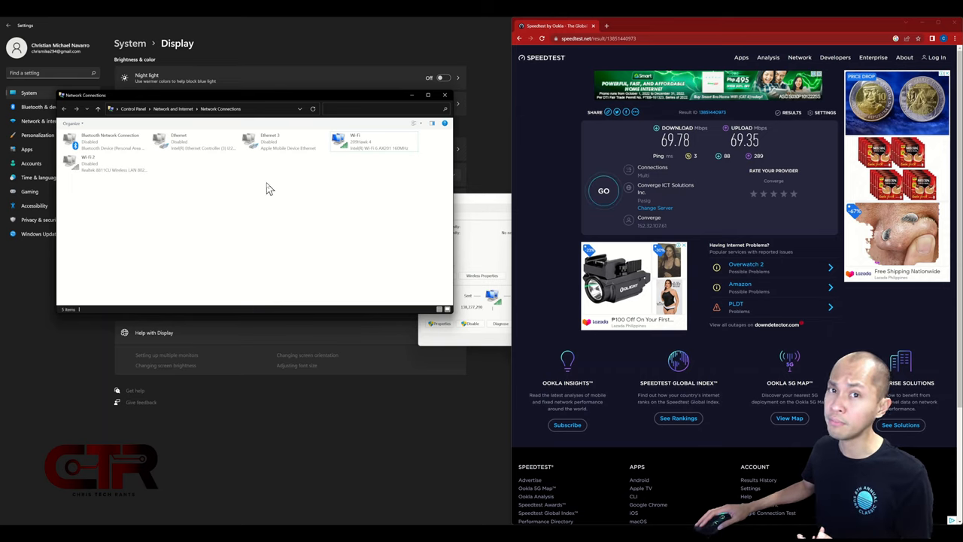
- Disable the built-in Wi-Fi adapter and bring up the Wi-Fi 2 adapter's actions
click(374, 141)
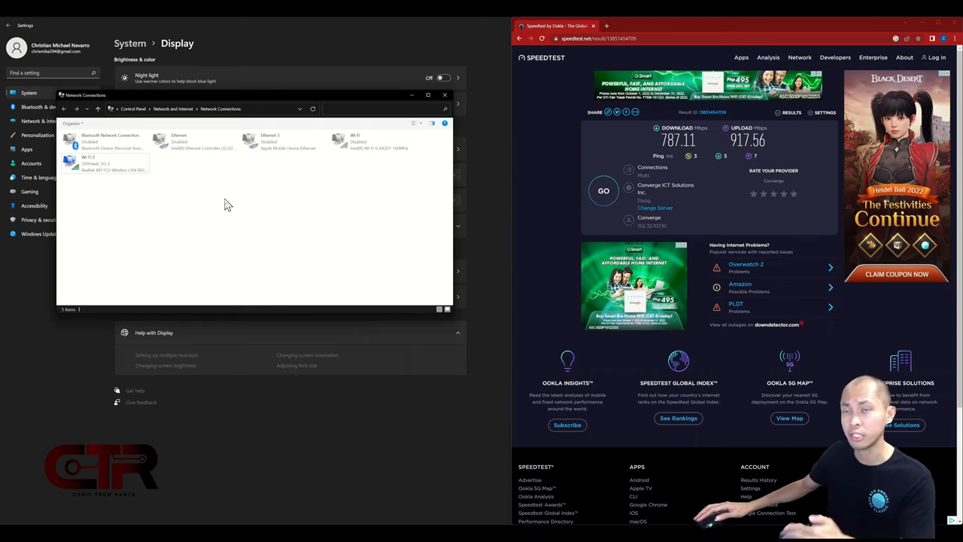
click(106, 163)
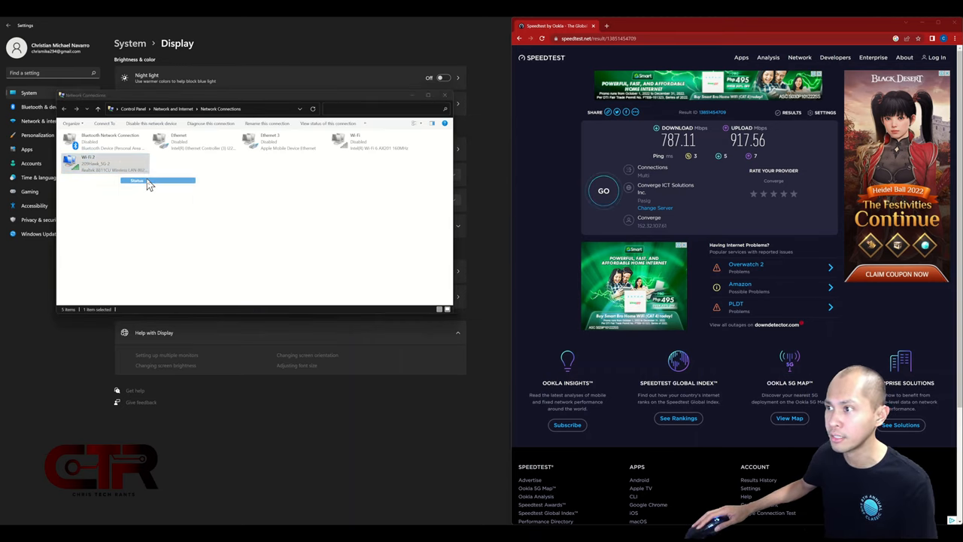
- Open Wi-Fi 2 Status, showing internet connectivity at 260.0 Mbps link speed
click(138, 180)
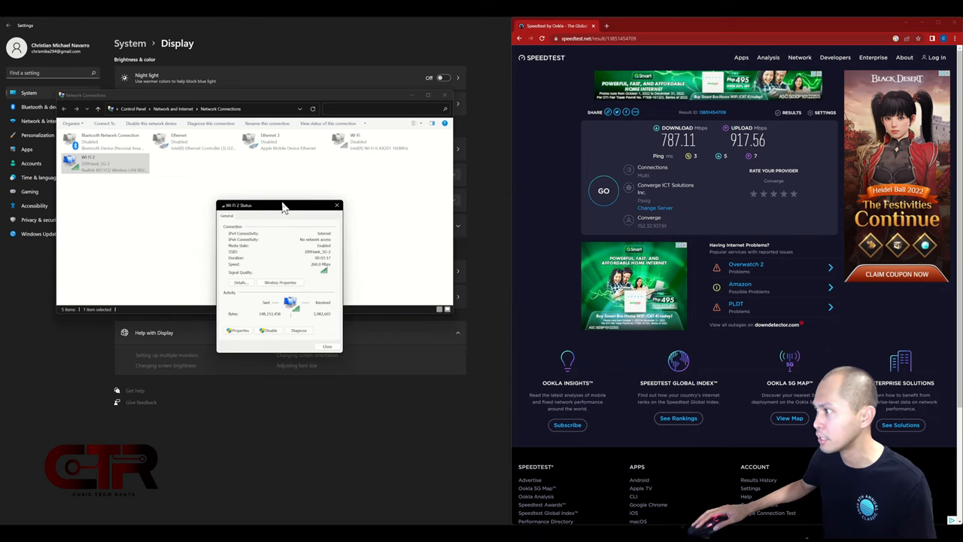
mouse_move(315, 273)
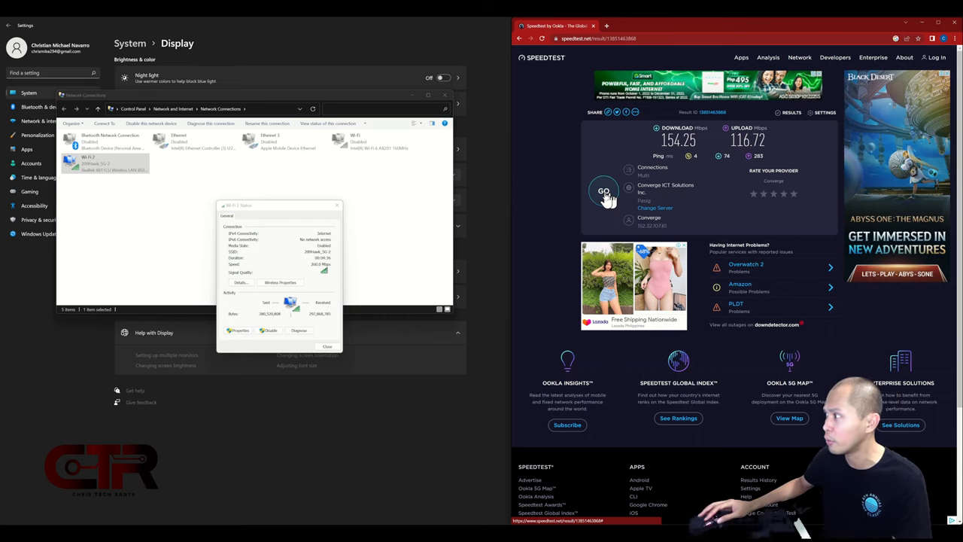
mouse_move(346, 263)
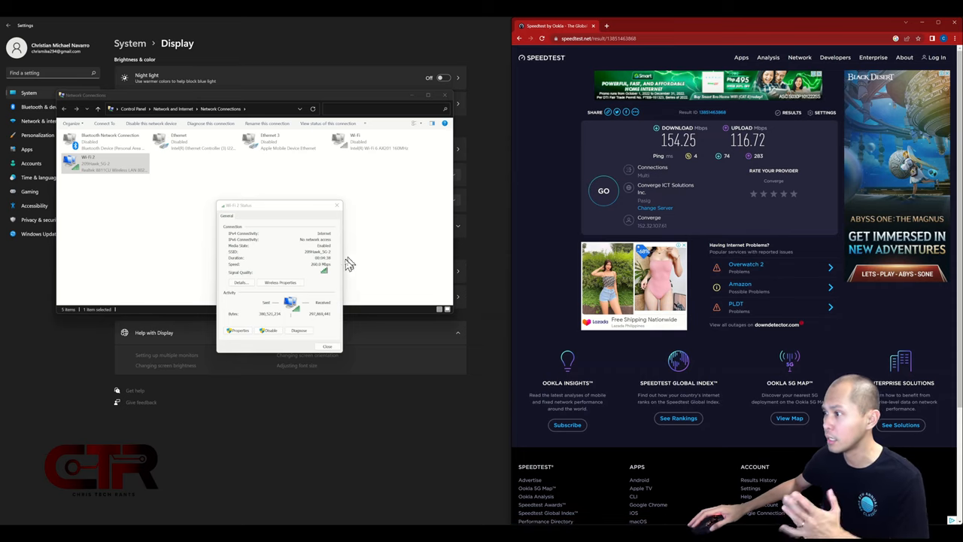
- Close Wi-Fi 2 Status, disable Wi-Fi 2, and open the built-in Wi-Fi Status window
click(327, 346)
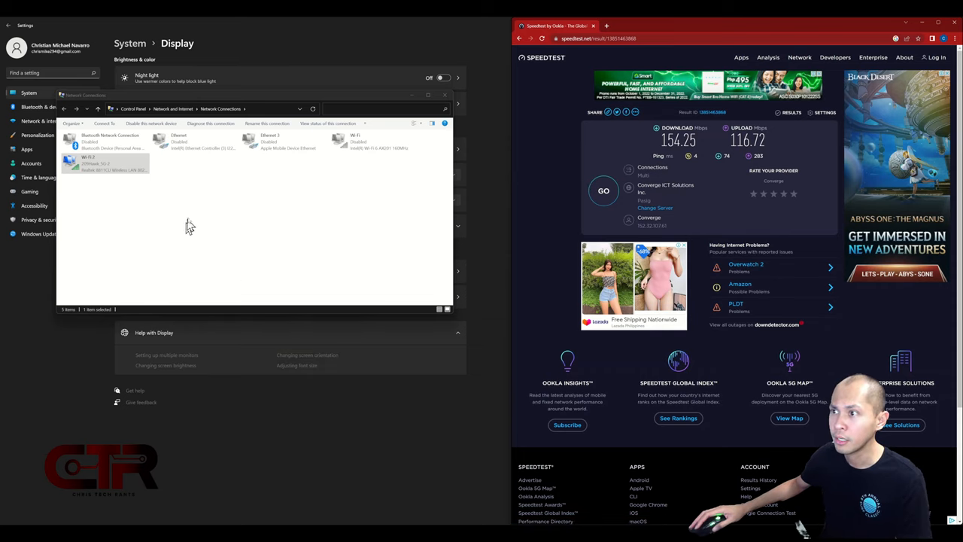
mouse_move(109, 181)
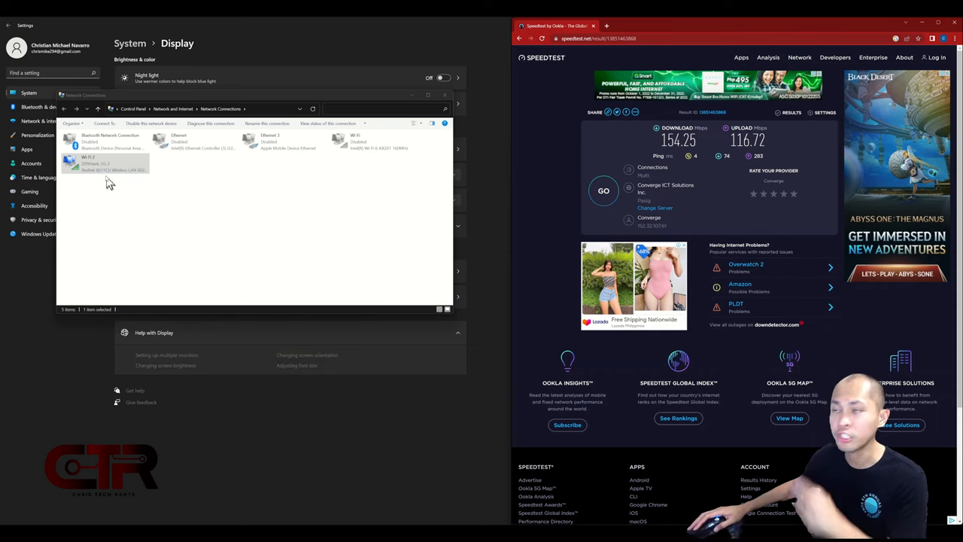
right_click(90, 164)
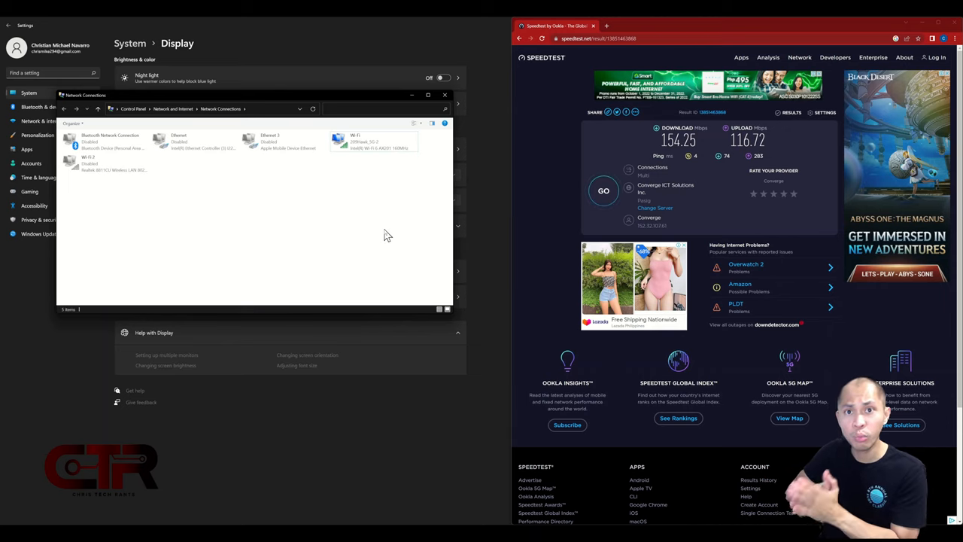
mouse_move(365, 169)
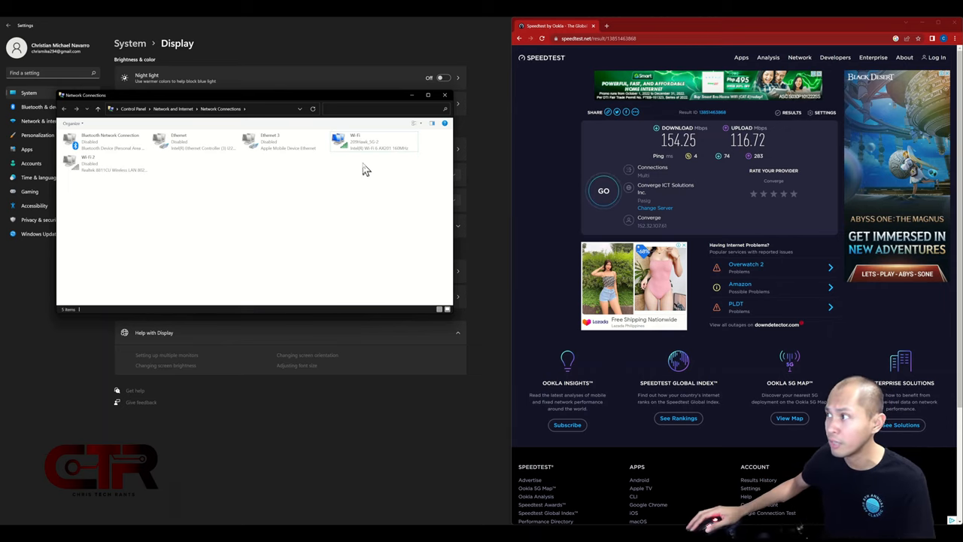
double_click(374, 141)
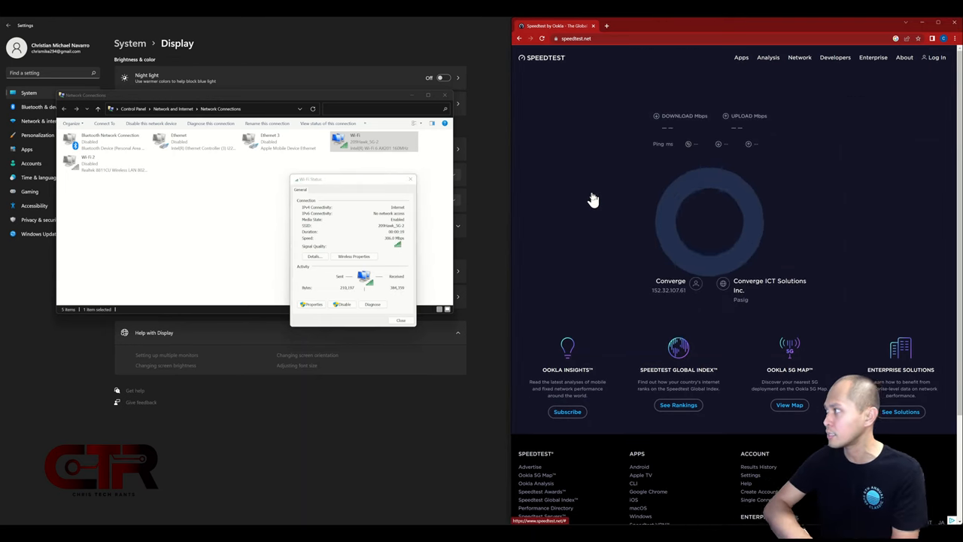
click(707, 222)
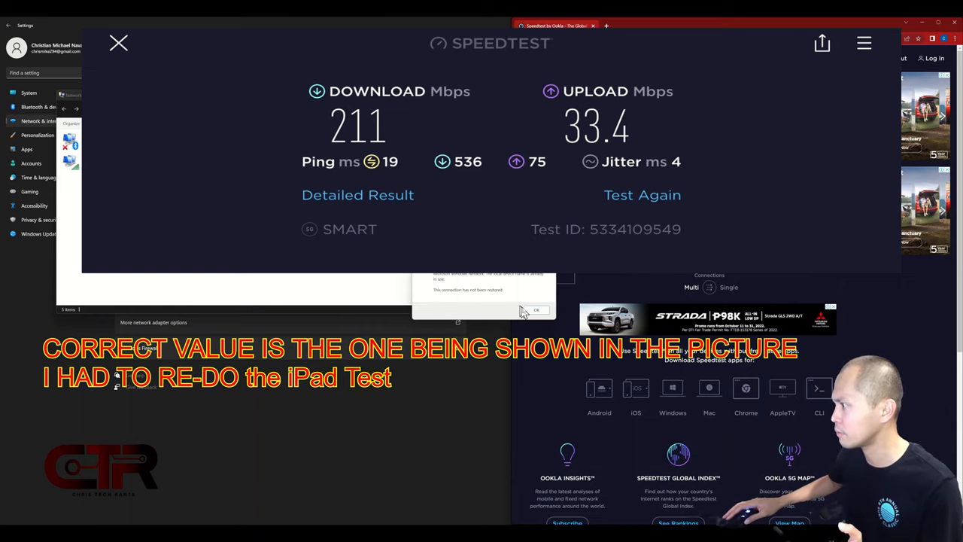
- Dismiss the Restoring Network Connections error message
click(537, 309)
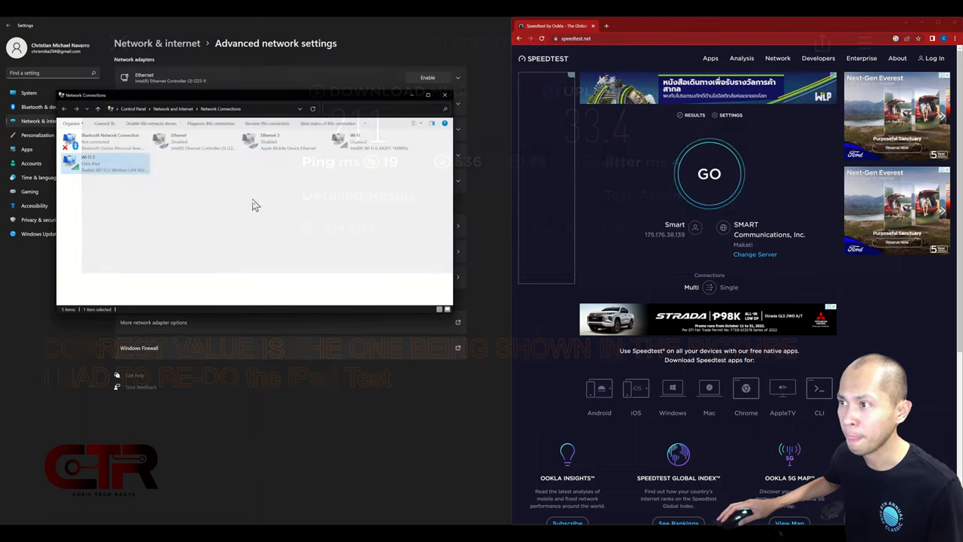
- Open Wi-Fi 2 Status on the iPad hotspot, showing a 433.3 Mbps link speed
click(121, 184)
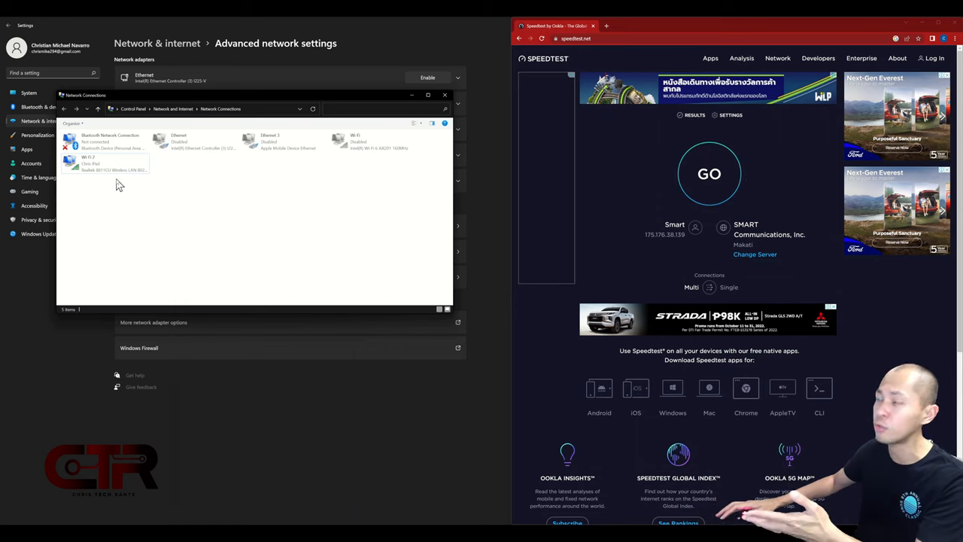
click(98, 162)
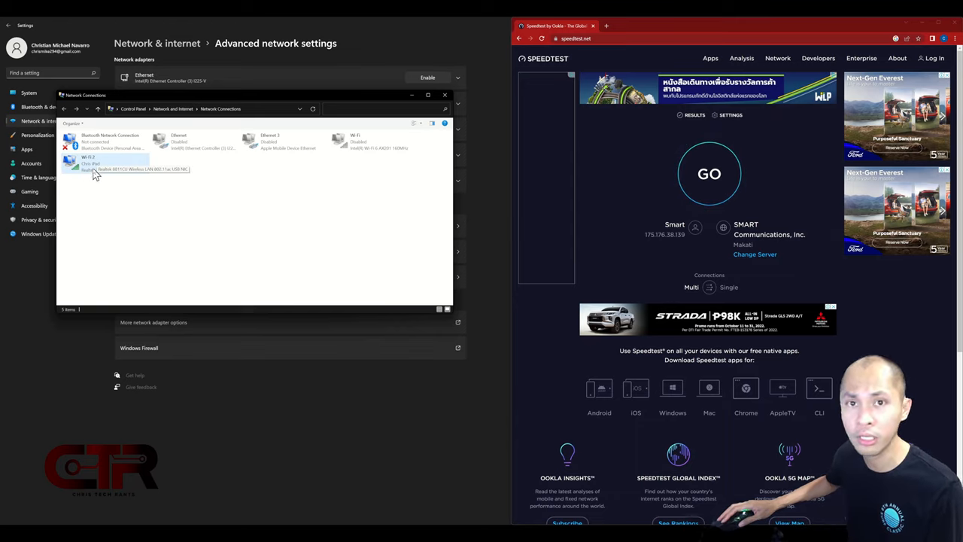
right_click(88, 162)
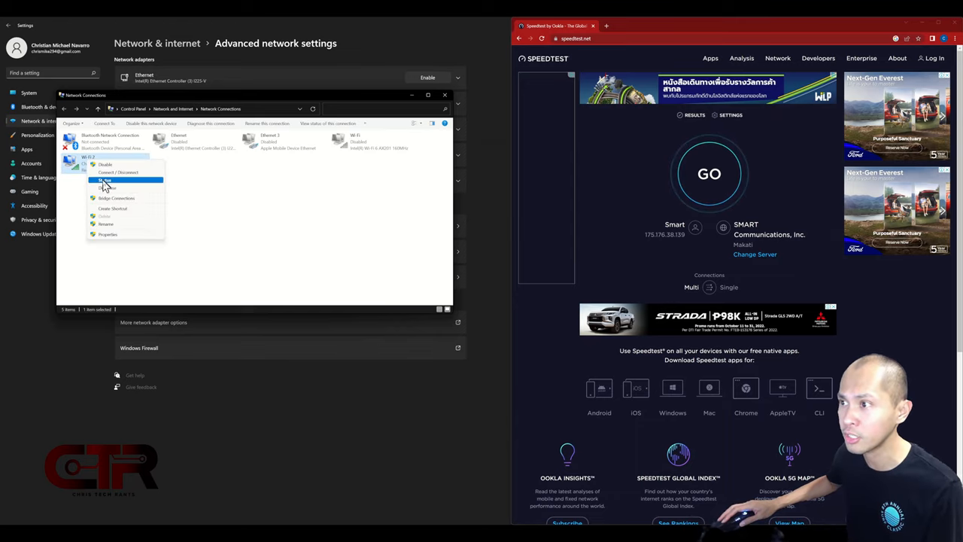
click(106, 180)
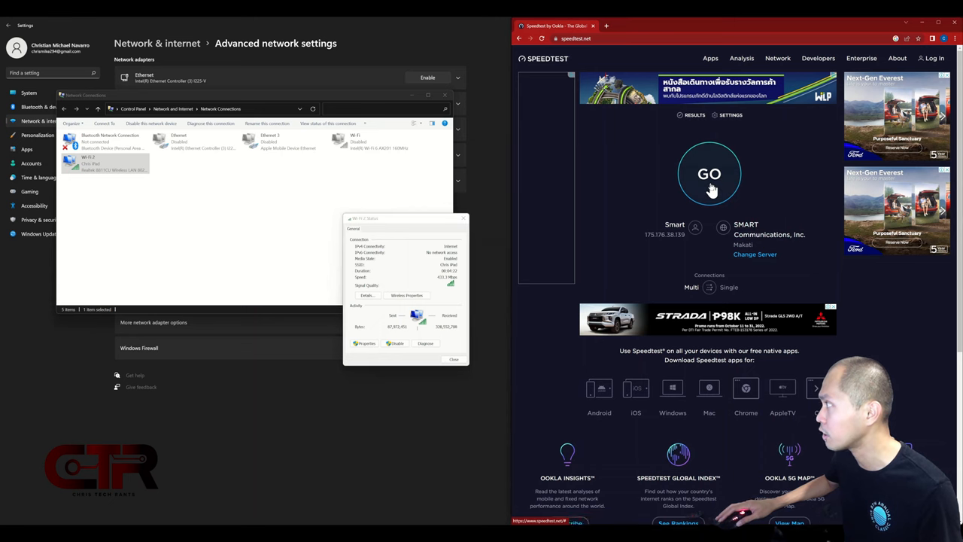
- Run a speedtest on SMART Communications: 178.74 Mbps down, 35.91 Mbps up, 18 ms ping
click(708, 174)
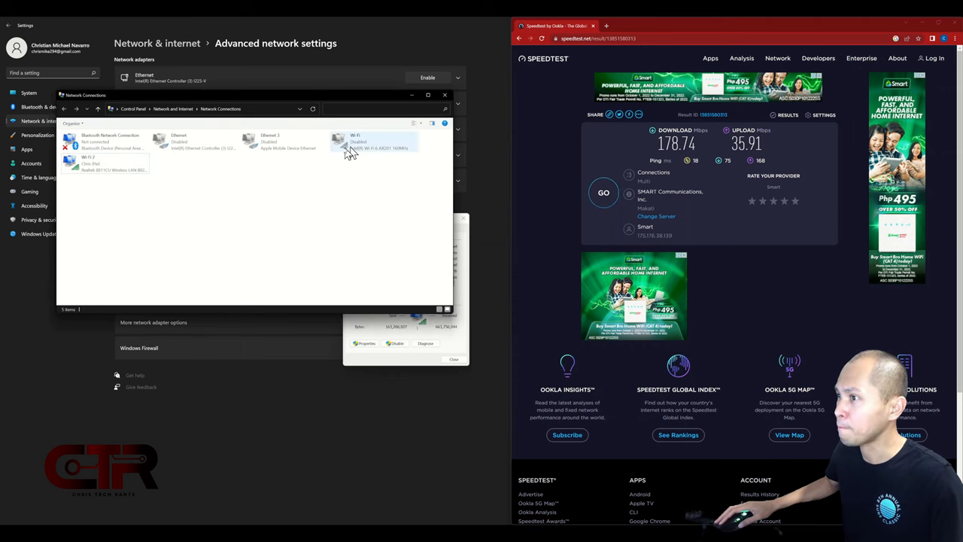
- Enable the built-in Wi-Fi, view its 1.3 Gbps status, and dismiss the reconnection error
click(373, 143)
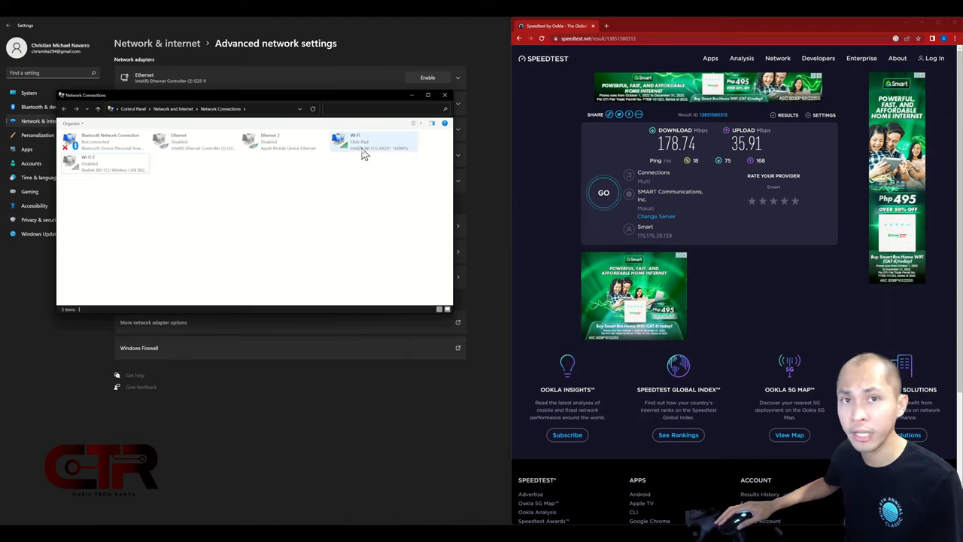
double_click(374, 142)
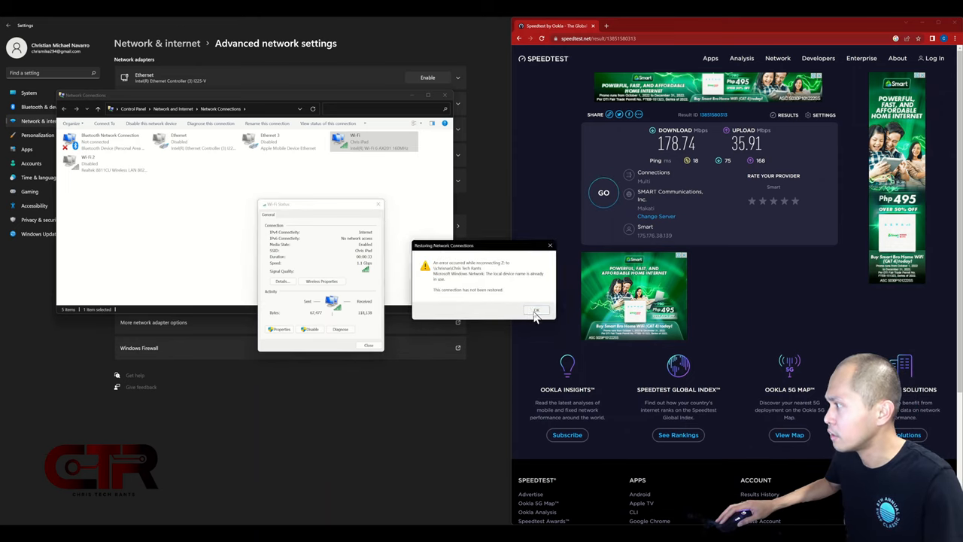
click(536, 310)
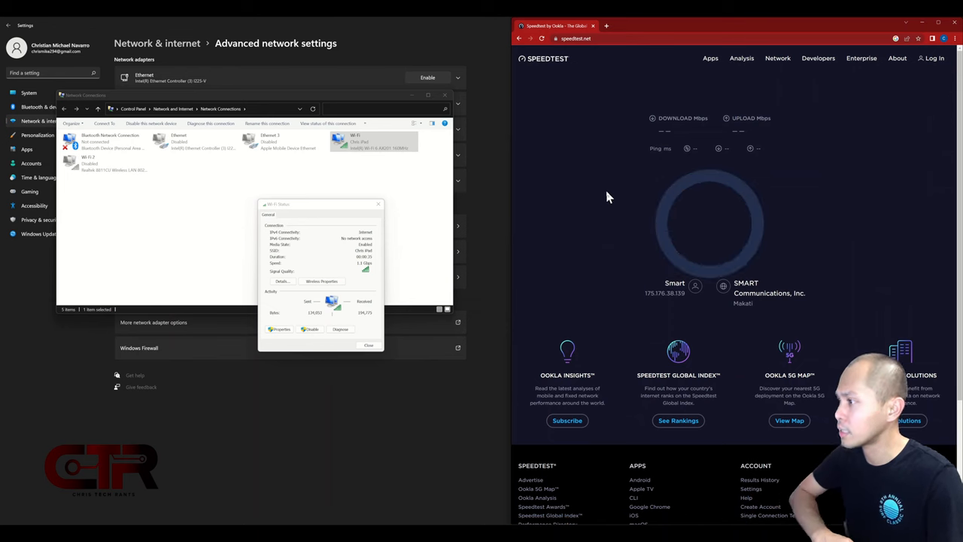